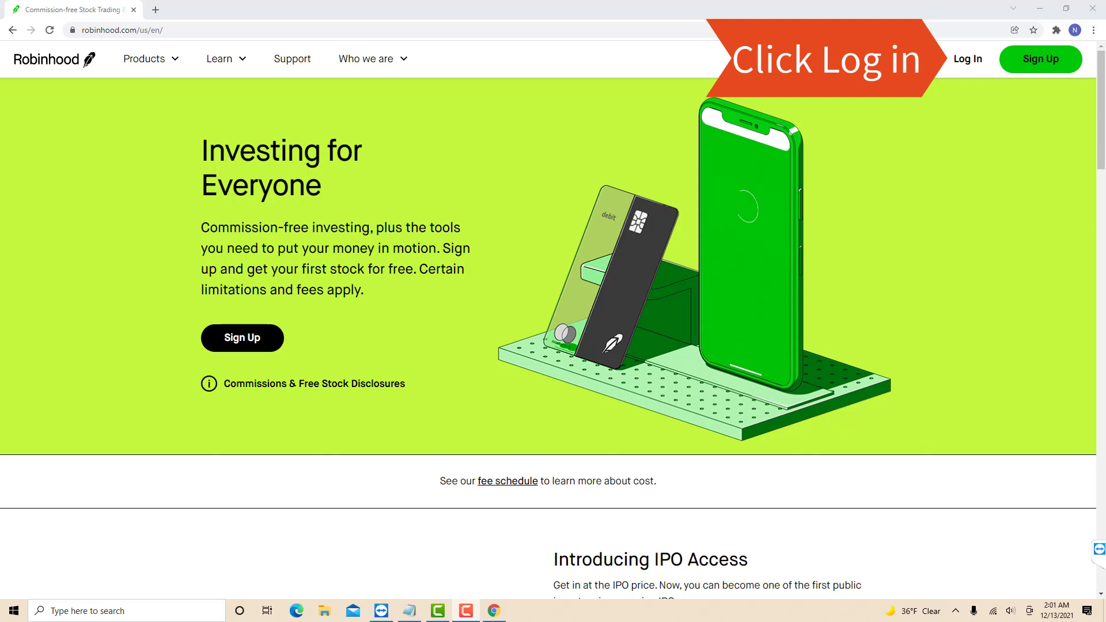
Step: Sign in to the Robinhood account and land on the portfolio overview
{"action": "left_click", "coordinate": [967, 59]}
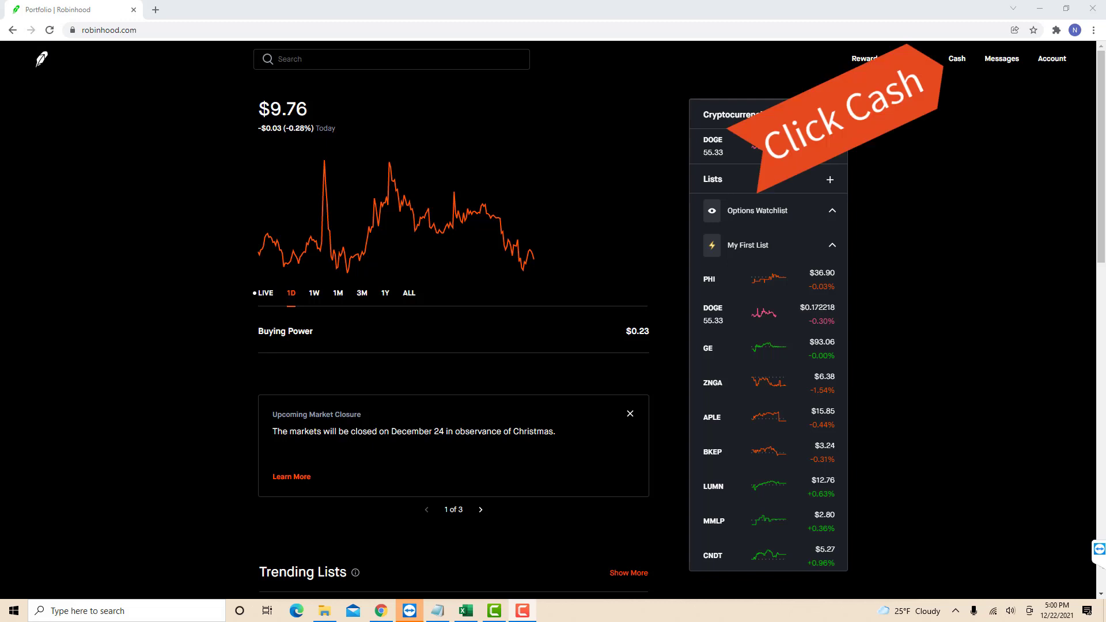
Step: Go to the Cash page with the cash balance, history and transfer form
{"action": "left_click", "coordinate": [956, 59]}
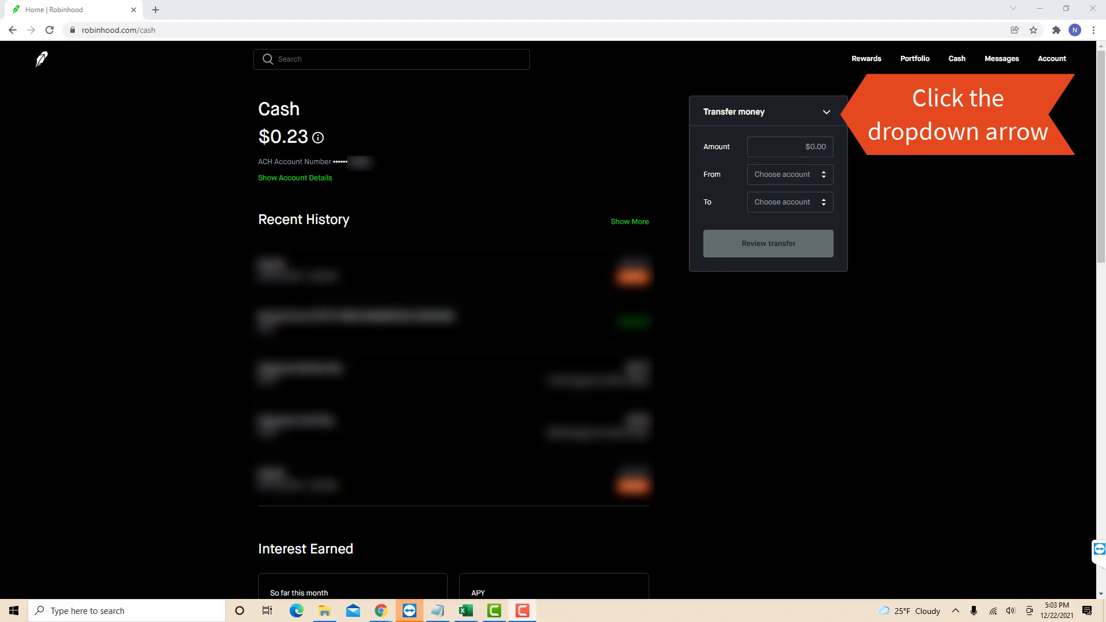
Step: Change the transfer type to Pay by check and start writing a new check
{"action": "left_click", "coordinate": [825, 112]}
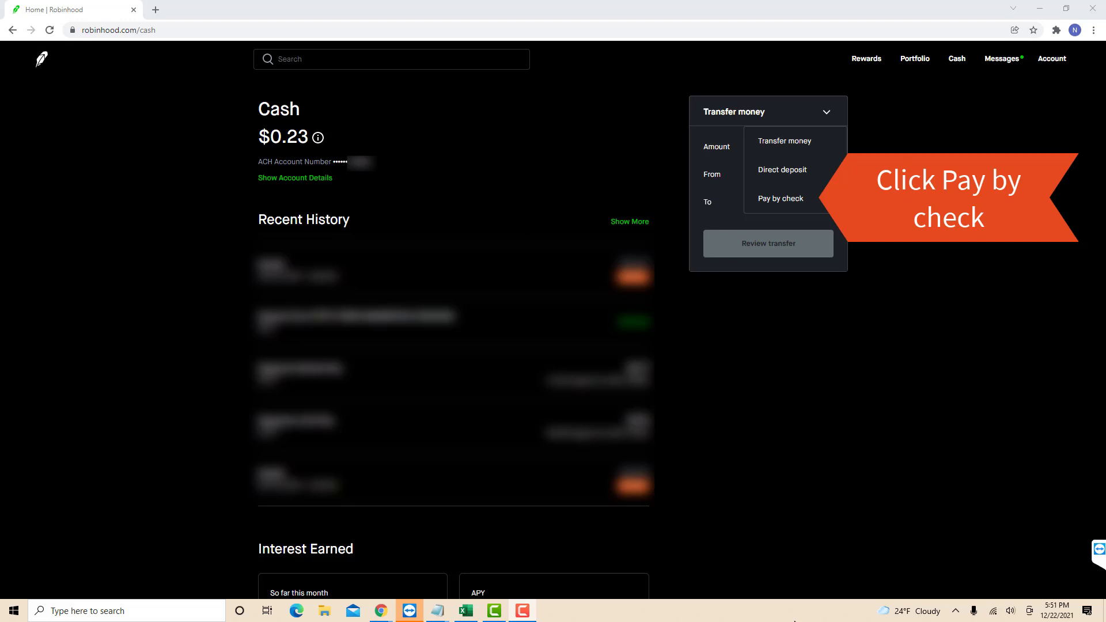
{"action": "left_click", "coordinate": [780, 198]}
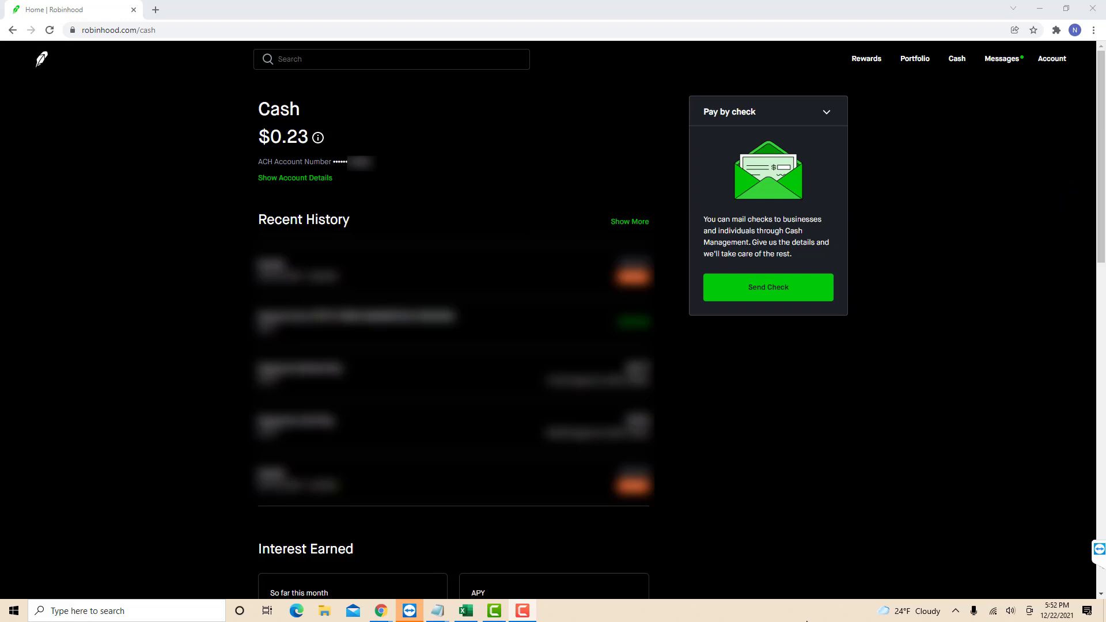
{"action": "left_click", "coordinate": [767, 287]}
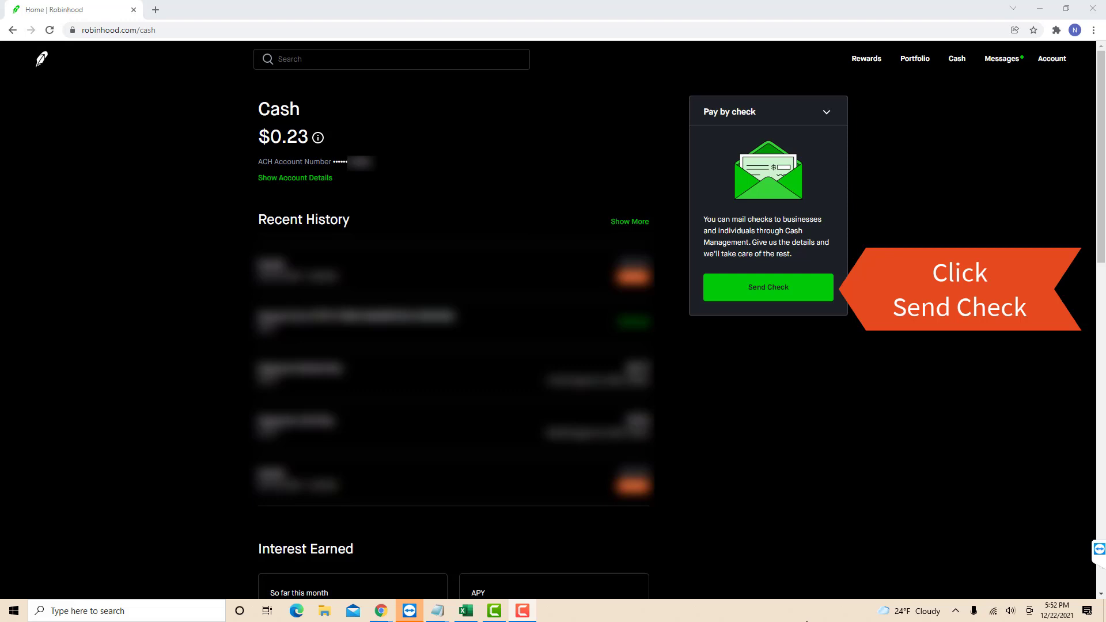
{"action": "left_click", "coordinate": [768, 287]}
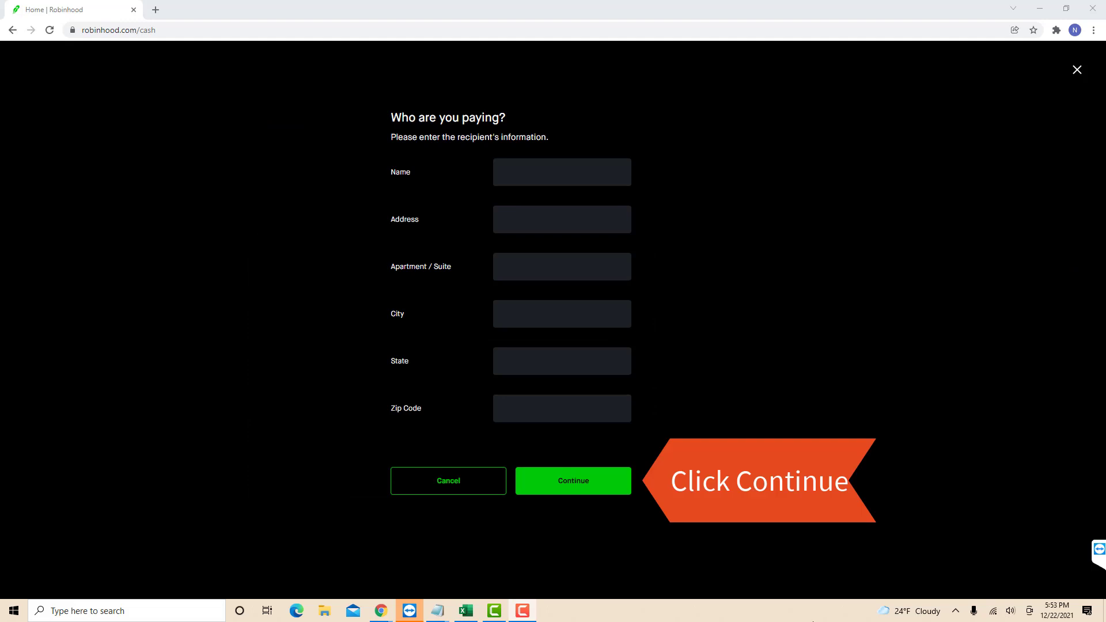
Step: Submit the recipient's name and address, then move on to the check amount
{"action": "left_click", "coordinate": [573, 481]}
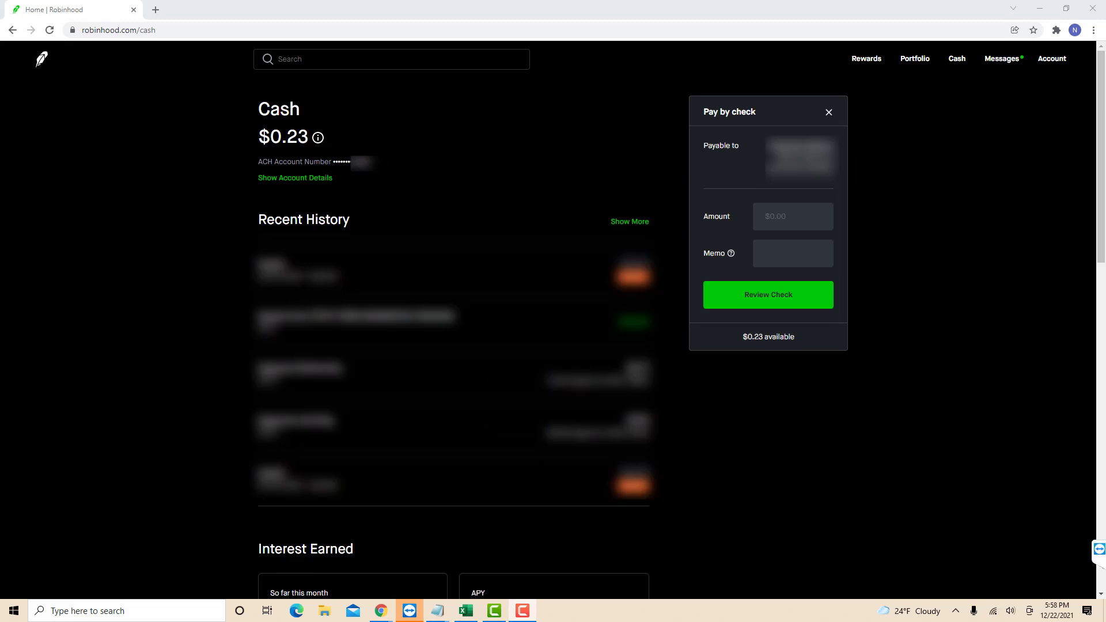
{"action": "left_click", "coordinate": [767, 295]}
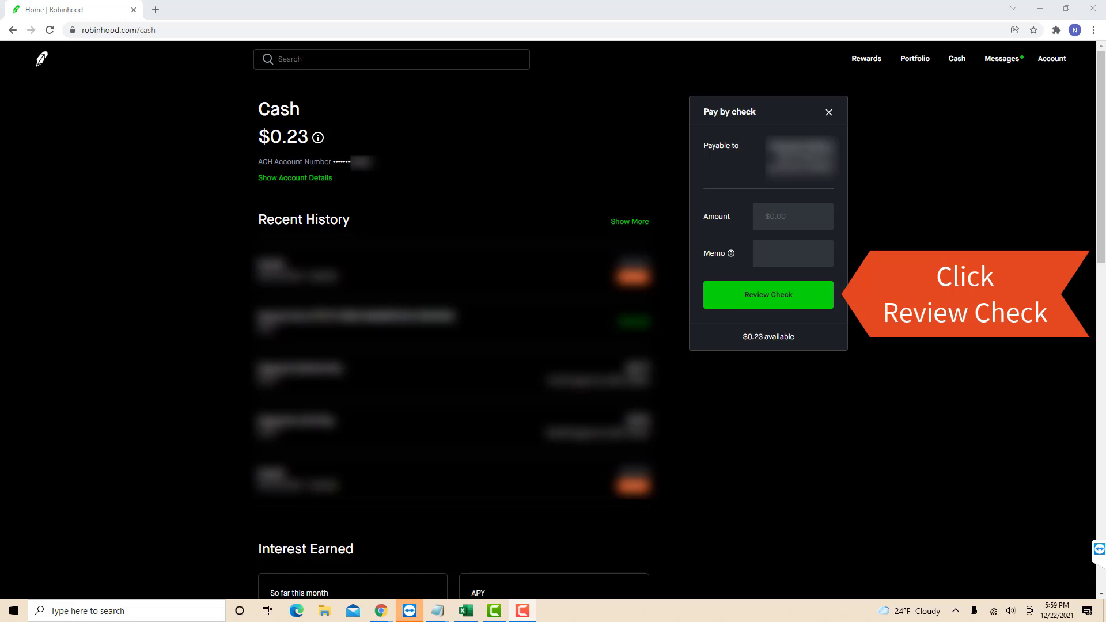
Step: Review the $10.00 check so it is ready to send
{"action": "left_click", "coordinate": [767, 295]}
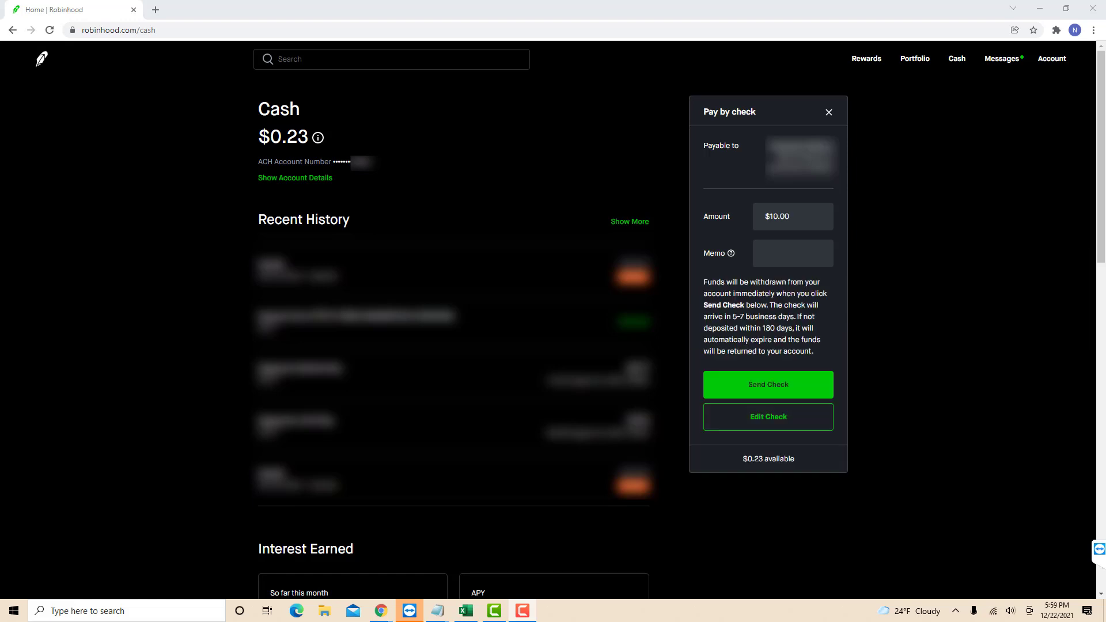